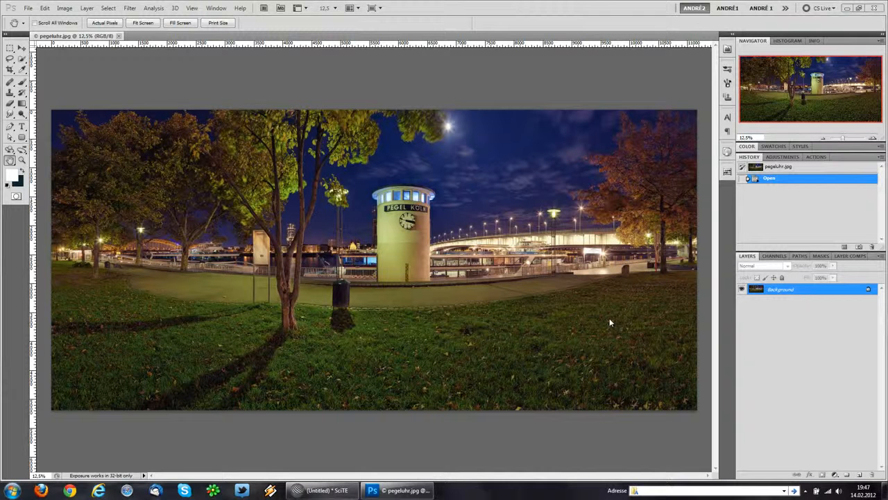
{"action": "mouse_move", "coordinate": [567, 289]}
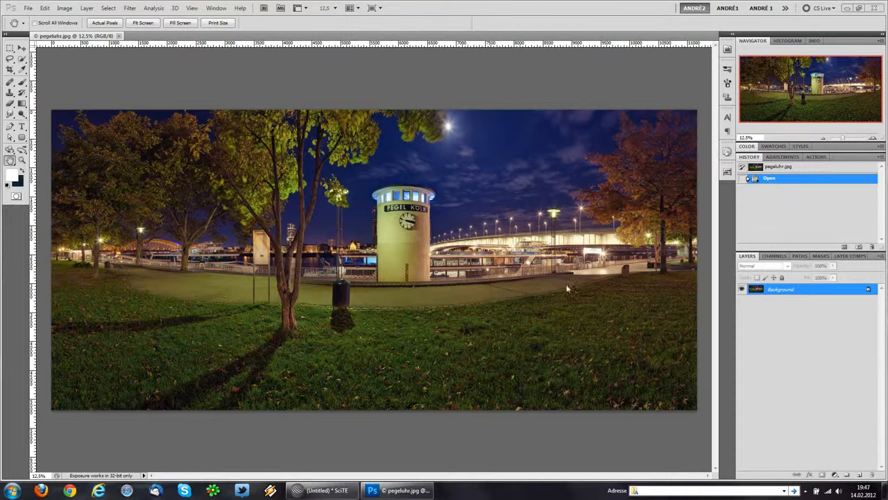
{"action": "mouse_move", "coordinate": [571, 373]}
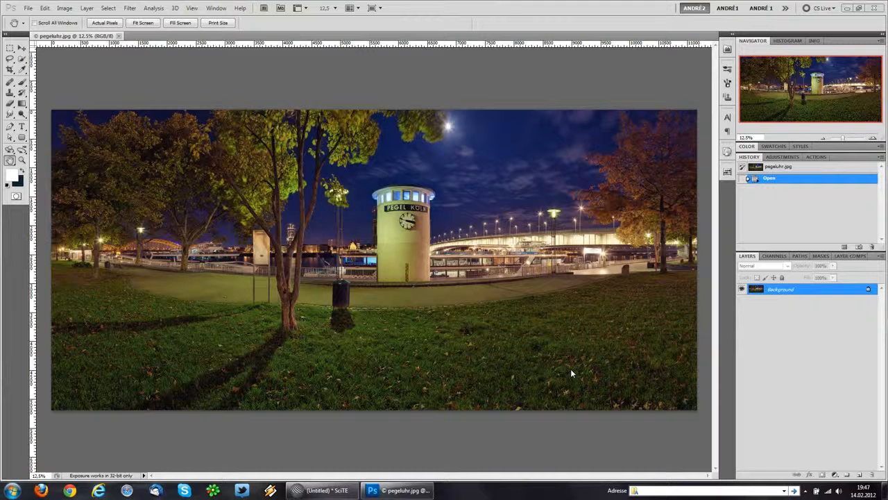
{"action": "mouse_move", "coordinate": [473, 225]}
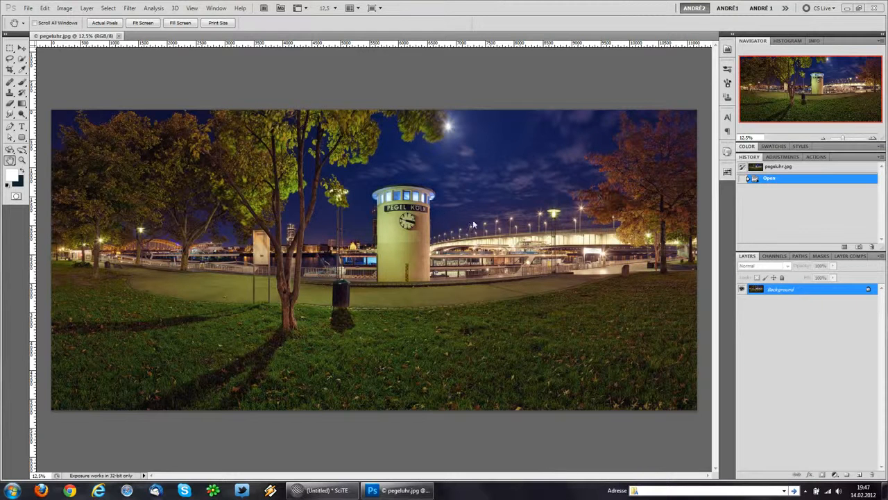
{"action": "mouse_move", "coordinate": [437, 132]}
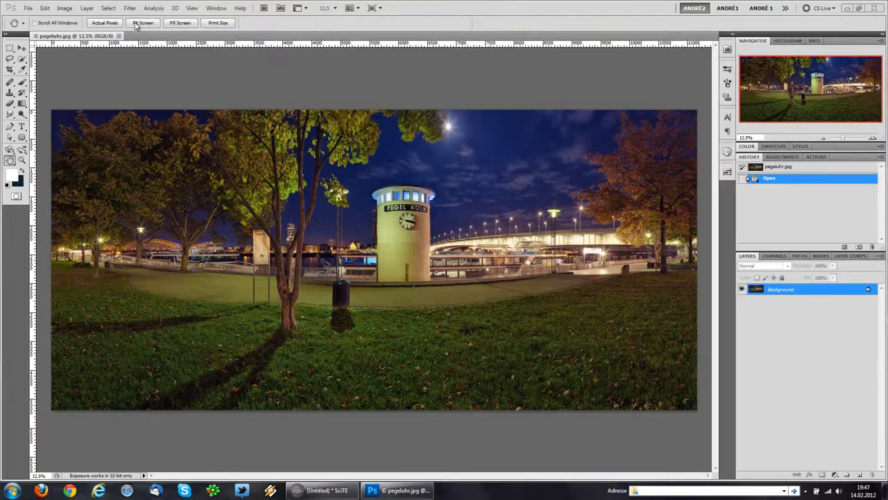
Apply a trial lens flare to the panorama, then step back in History to undo it.
{"action": "left_click", "coordinate": [131, 9]}
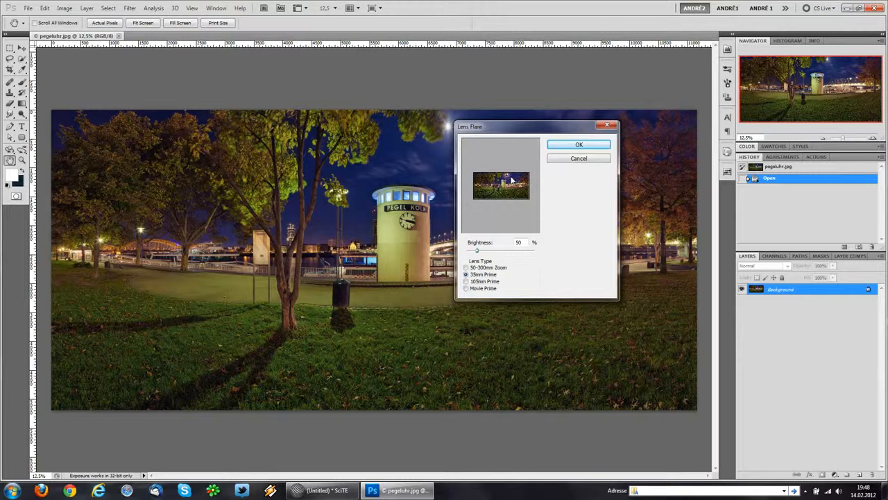
{"action": "left_click", "coordinate": [578, 144]}
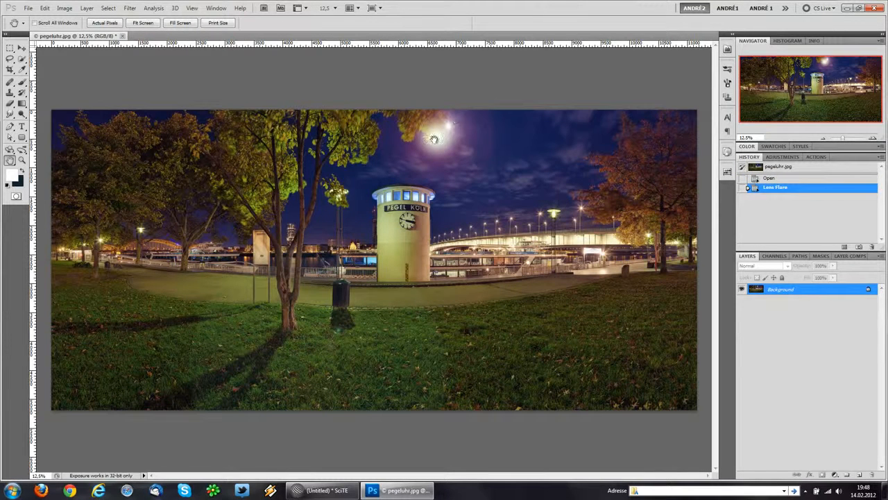
{"action": "left_click", "coordinate": [741, 187]}
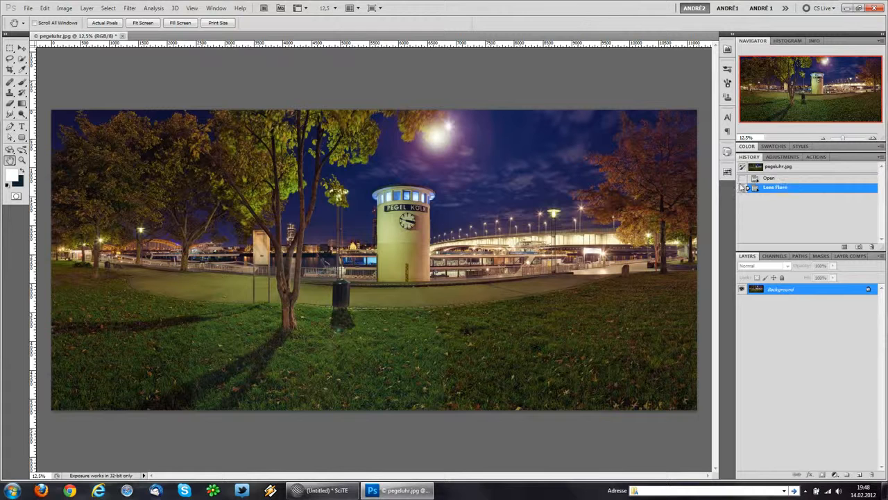
{"action": "left_click", "coordinate": [769, 178]}
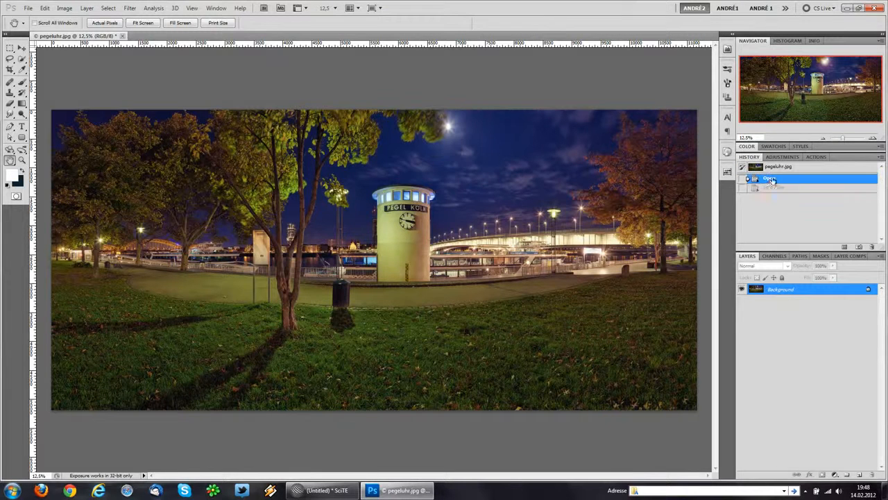
{"action": "left_click", "coordinate": [770, 178]}
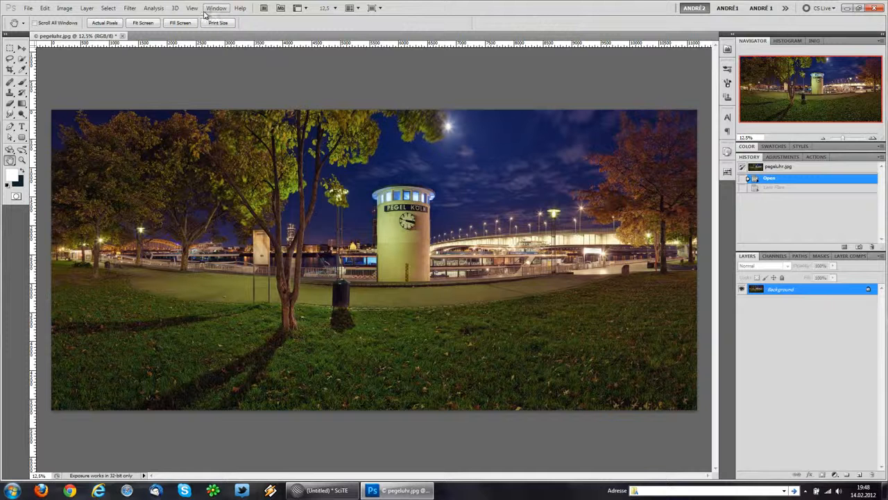
Show the Info panel from the Window menu for colour and coordinate readouts.
{"action": "left_click", "coordinate": [216, 8]}
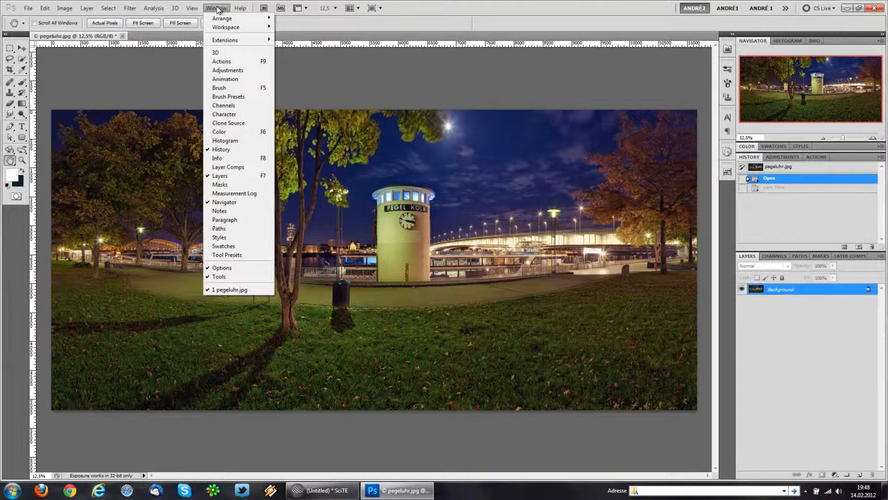
{"action": "mouse_move", "coordinate": [233, 158]}
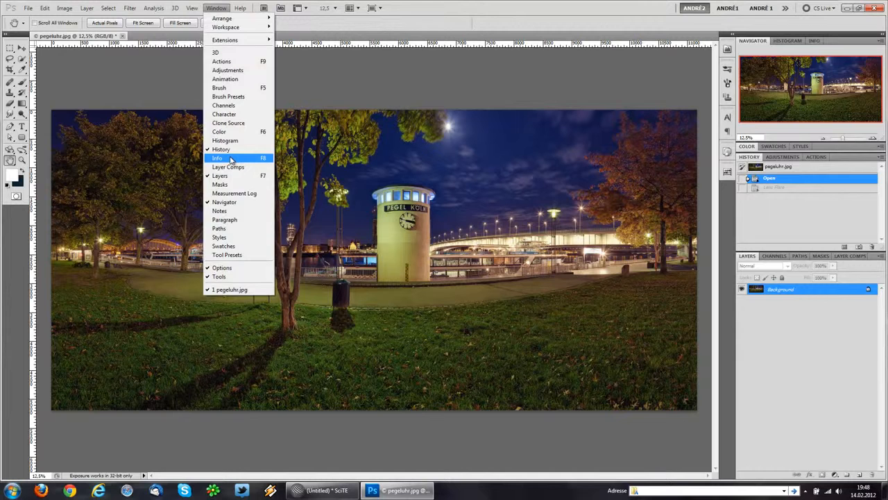
{"action": "left_click", "coordinate": [216, 158]}
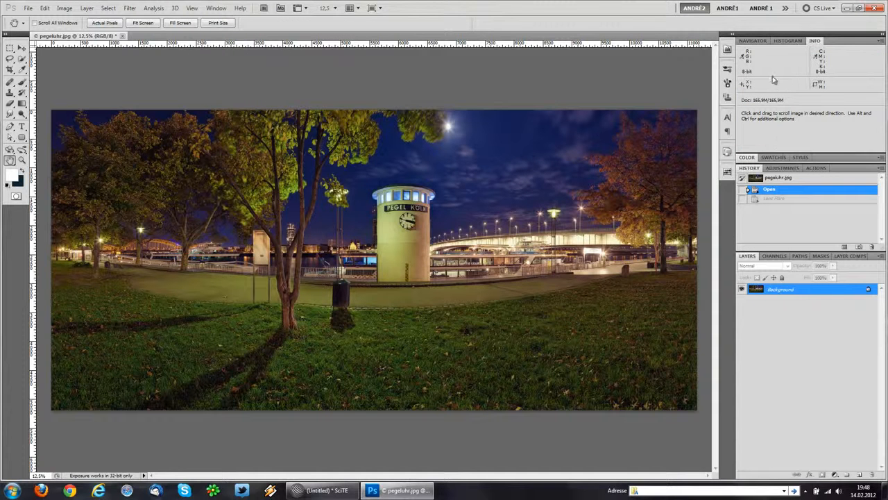
{"action": "mouse_move", "coordinate": [760, 83]}
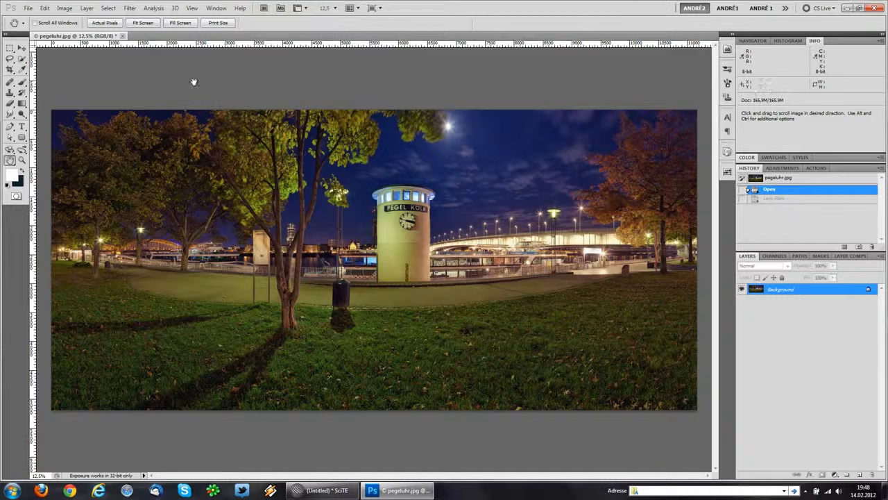
Zoom in on the moon, read its X/Y centre in the Info panel and return to the panorama.
{"action": "left_click_drag", "start_coordinate": [408, 123], "coordinate": [478, 159]}
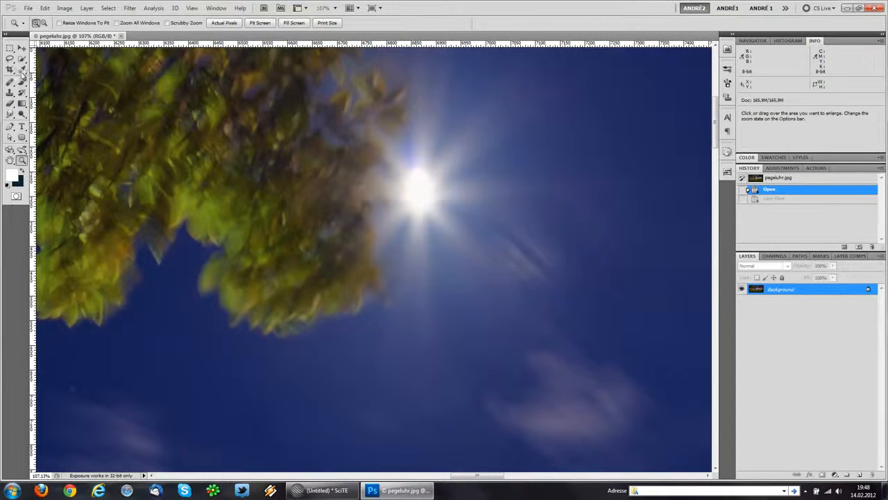
{"action": "left_click", "coordinate": [10, 71]}
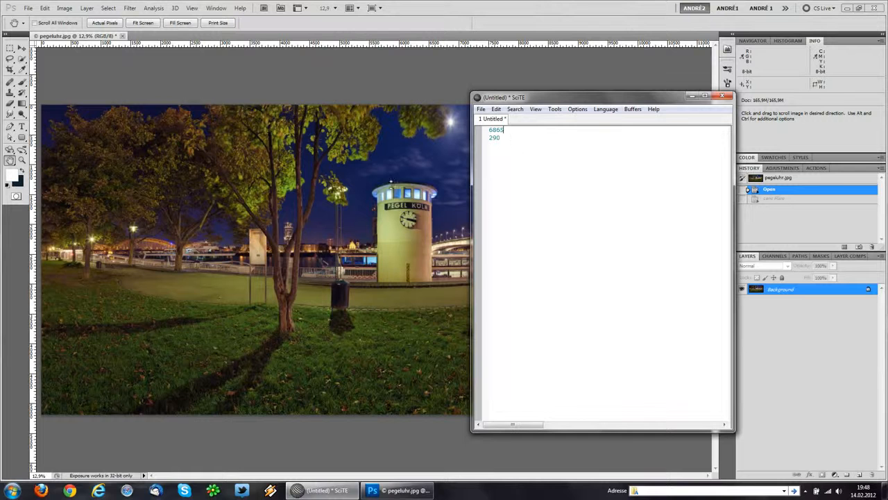
{"action": "left_click", "coordinate": [131, 8]}
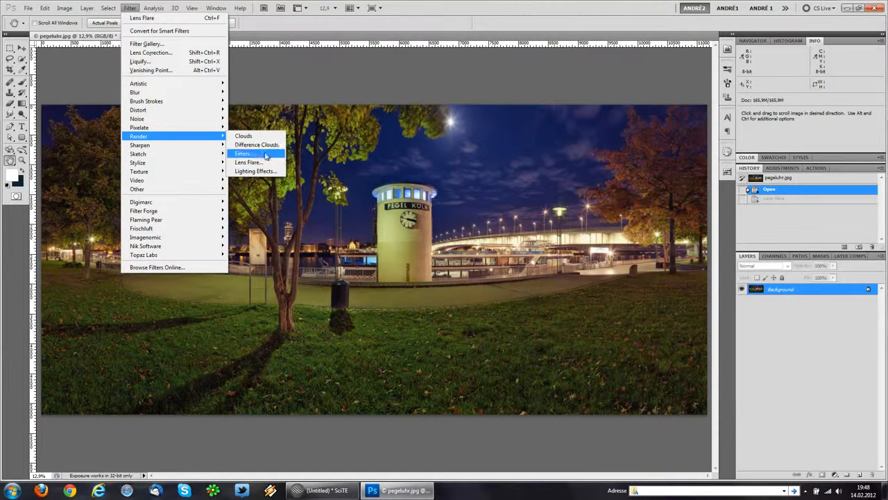
{"action": "left_click", "coordinate": [247, 161]}
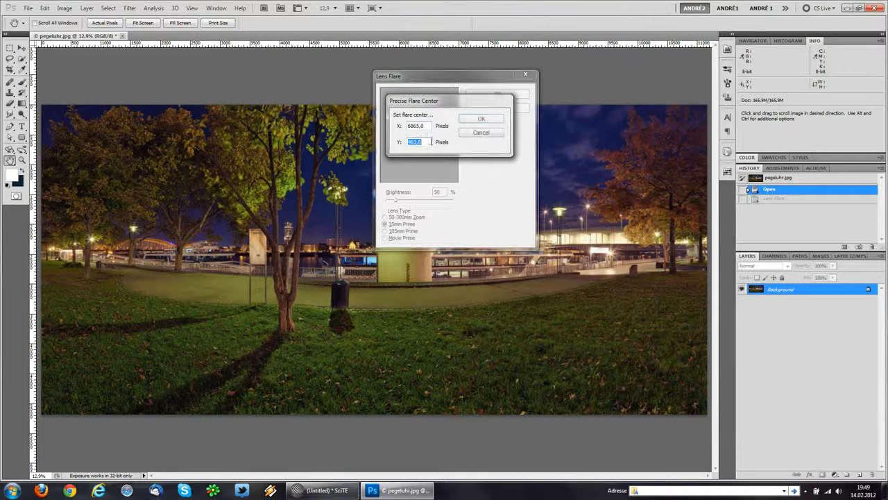
{"action": "left_click", "coordinate": [480, 118]}
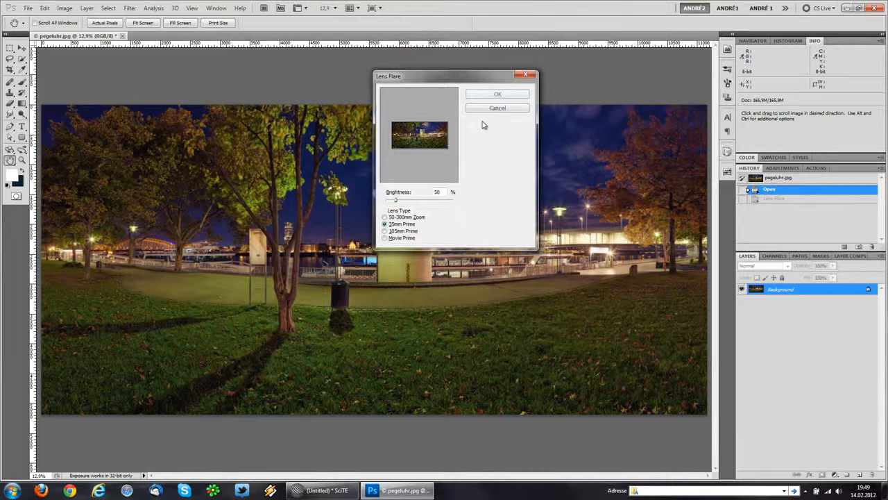
{"action": "left_click", "coordinate": [497, 94]}
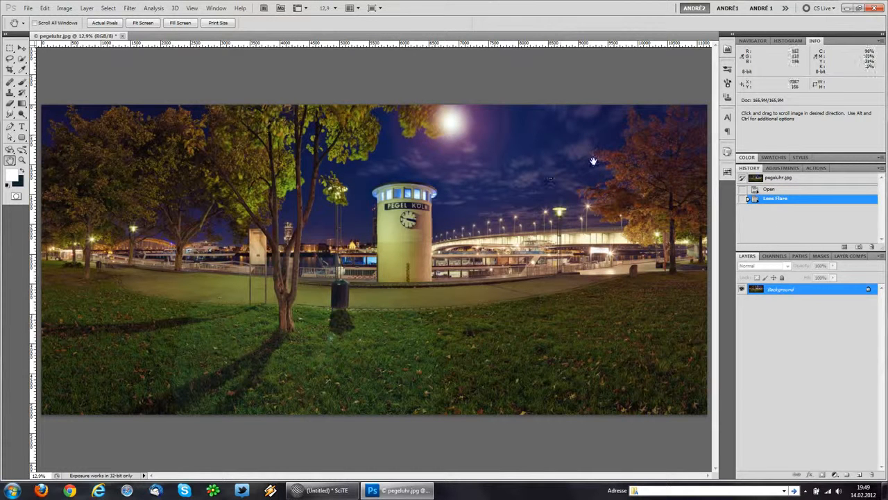
{"action": "left_click", "coordinate": [770, 189]}
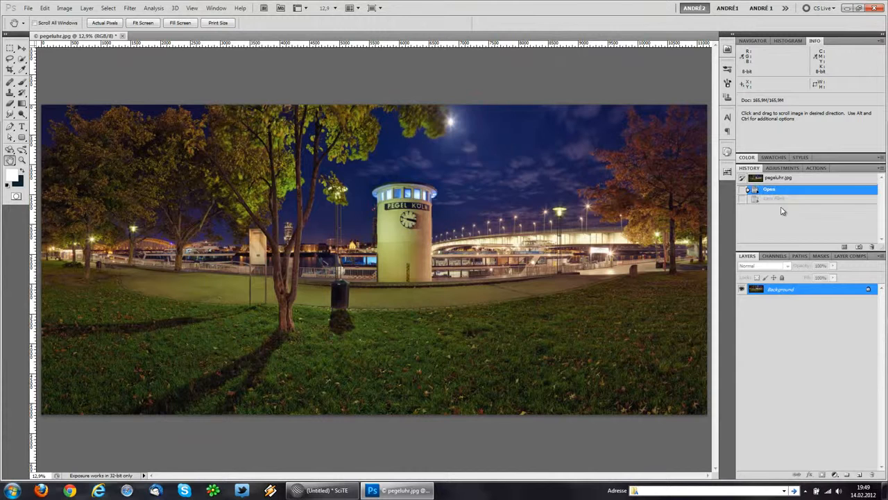